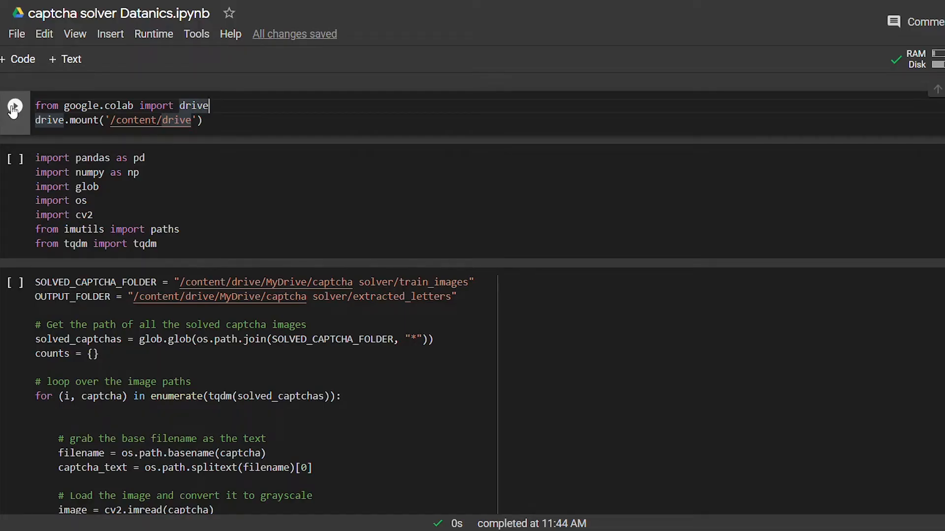
Step: Mount Google Drive and run the pandas, numpy, OpenCV, imutils and tqdm import cell
click(15, 110)
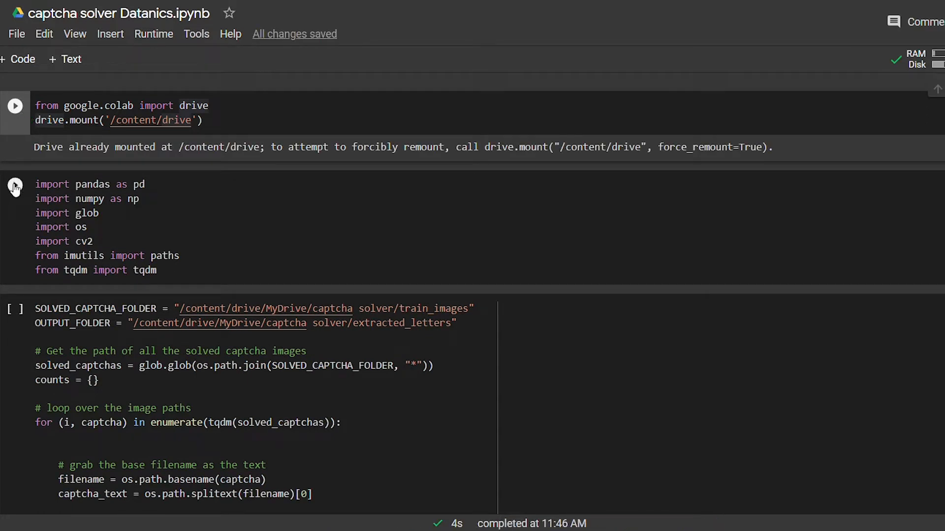
click(15, 185)
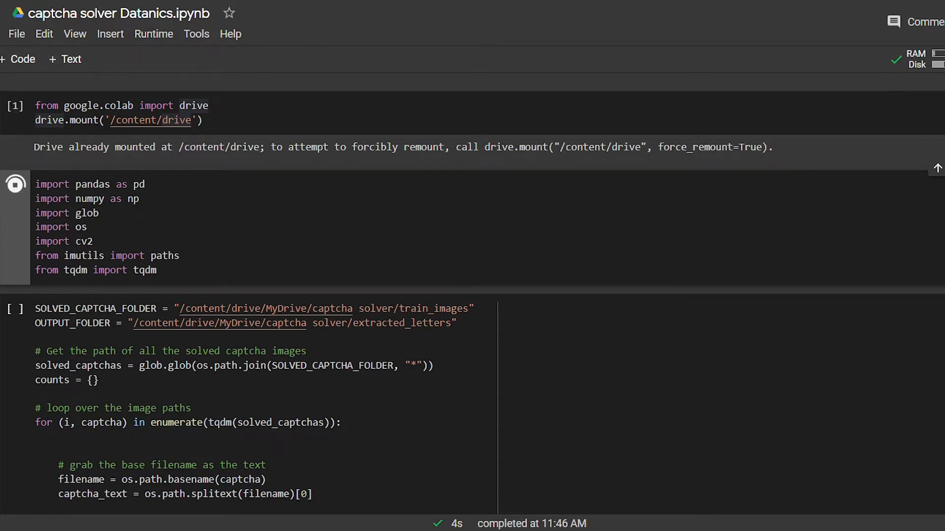
scroll(down, 3)
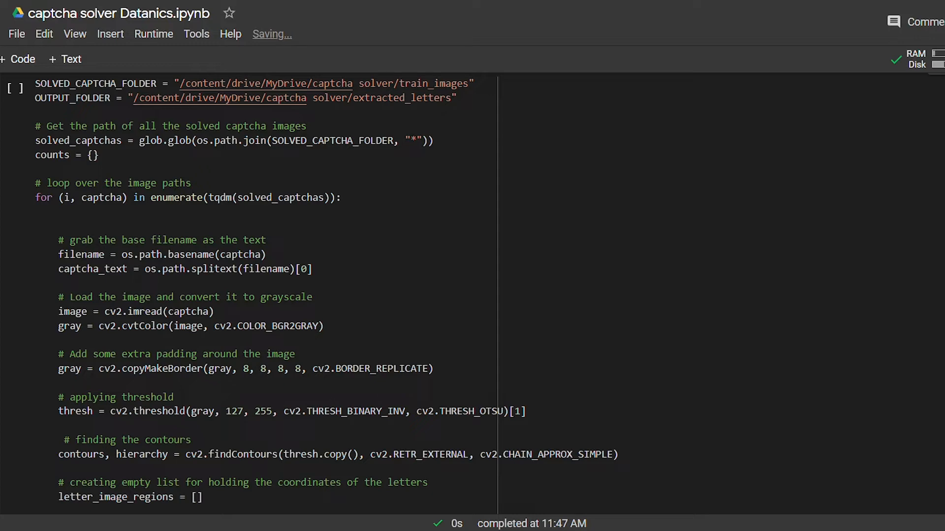
scroll(down, 3)
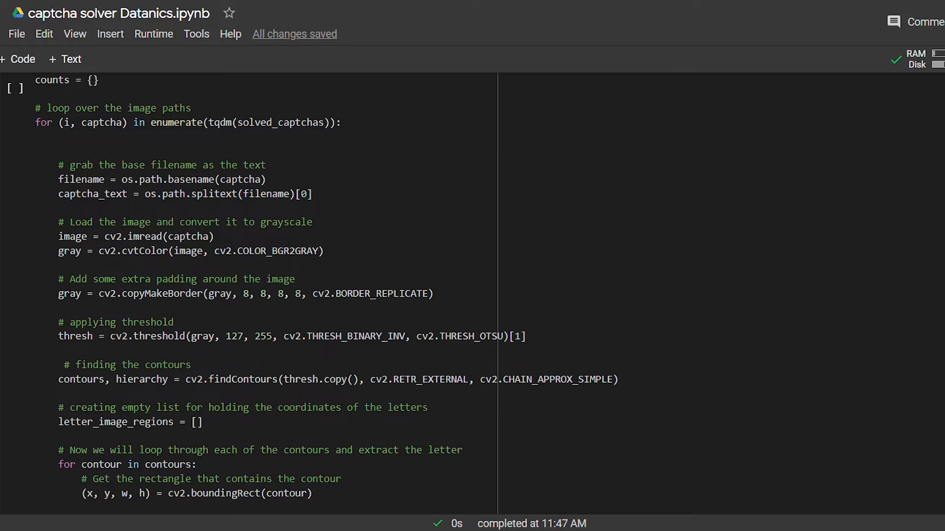
scroll(down, 3)
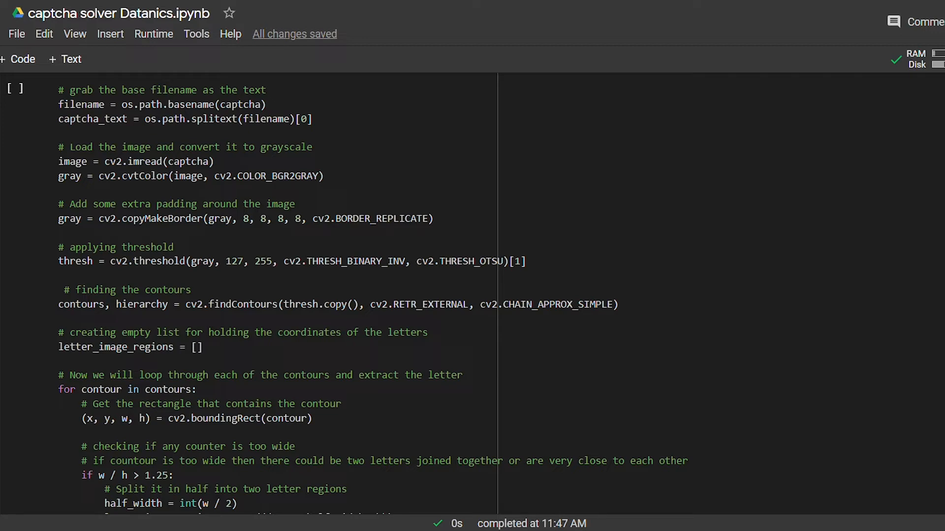
scroll(down, 3)
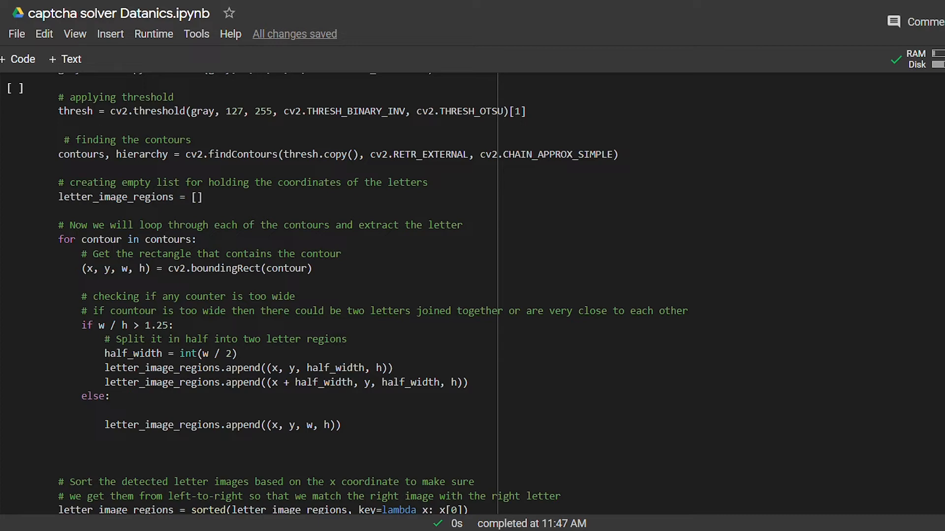
Step: Run the extraction cell, splitting all 931 captchas into saved letter images
scroll(down, 3)
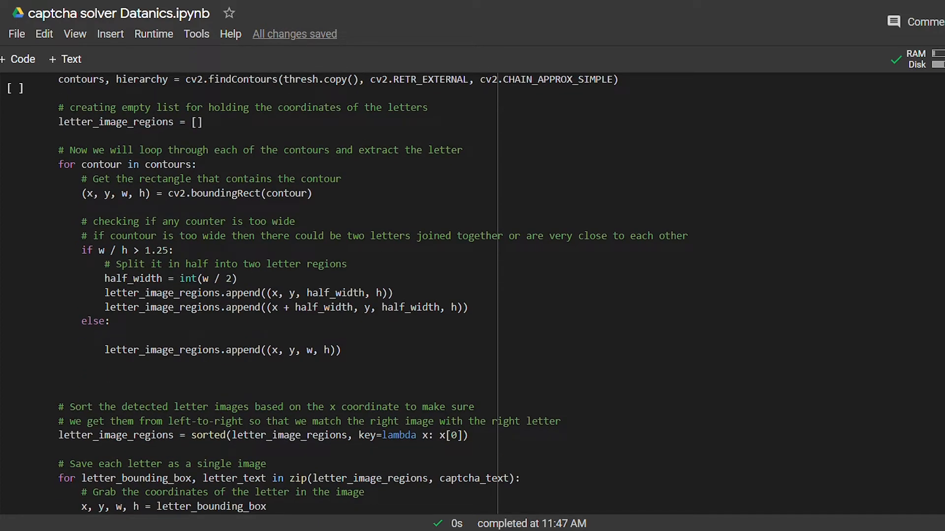
scroll(down, 3)
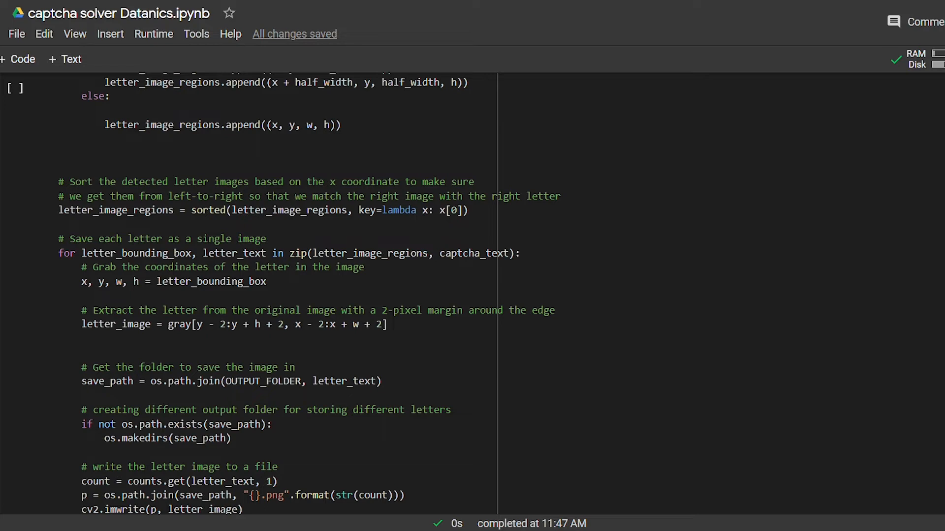
scroll(down, 3)
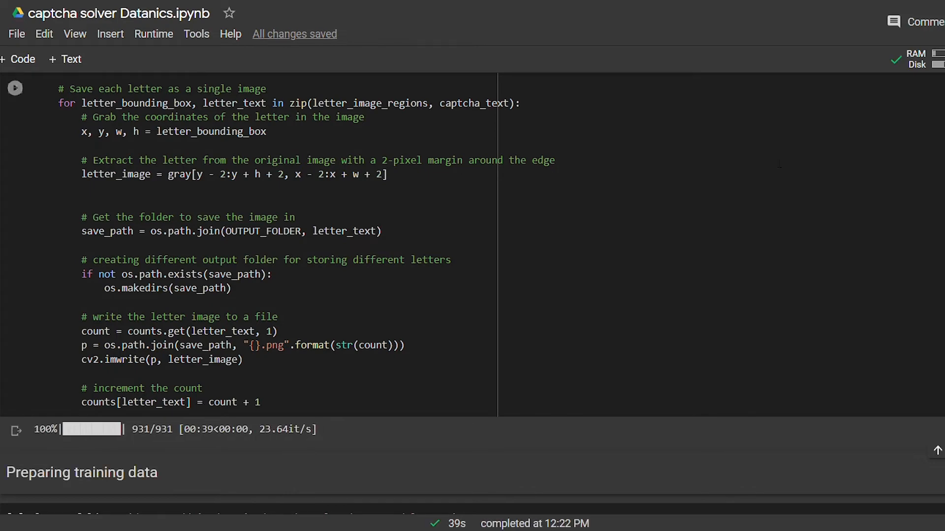
Step: Load the 4,655 letter images as 30×30 arrays with labels, then start scaling the pixels
scroll(down, 3)
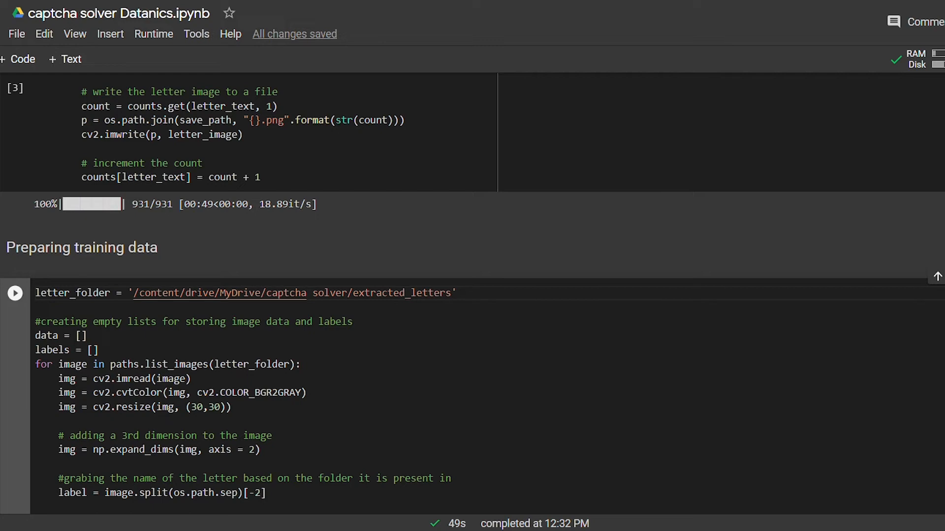
scroll(down, 3)
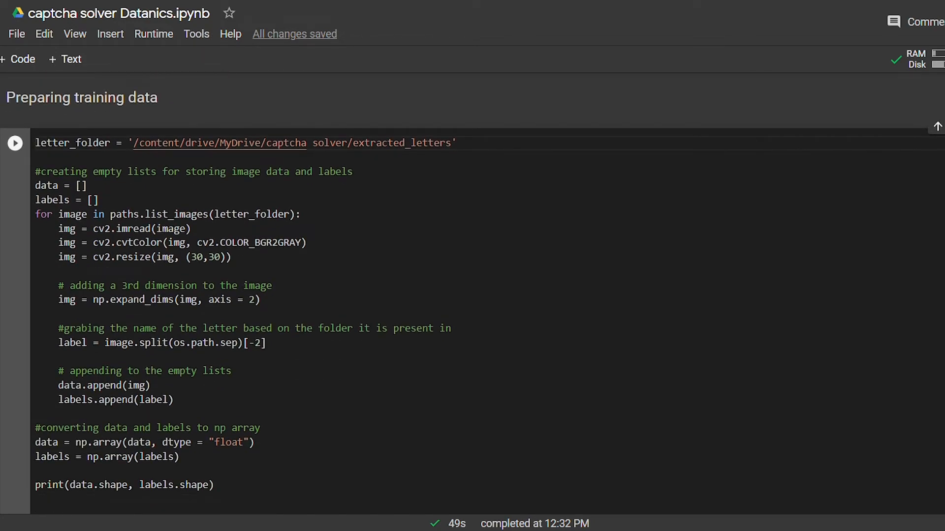
scroll(down, 3)
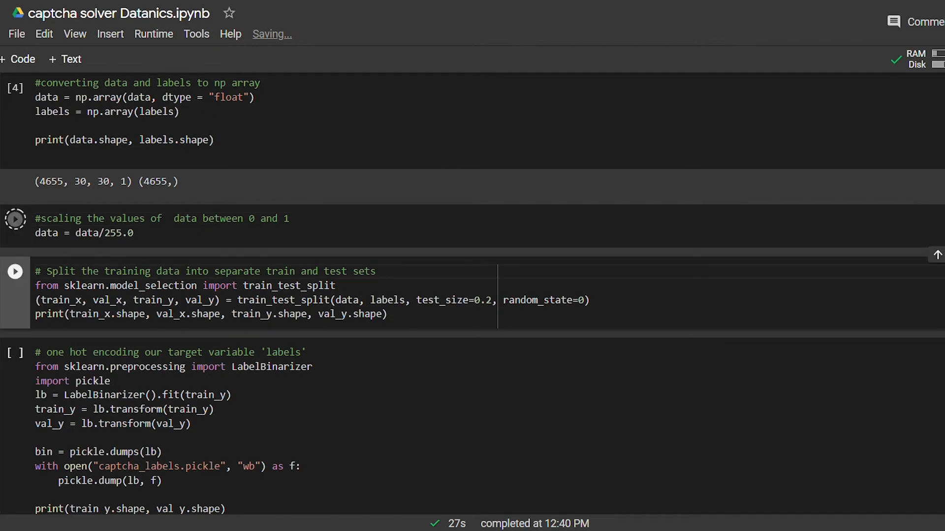
Step: Split and one-hot encode the data, build the 340,459-parameter CNN, and train it
click(15, 220)
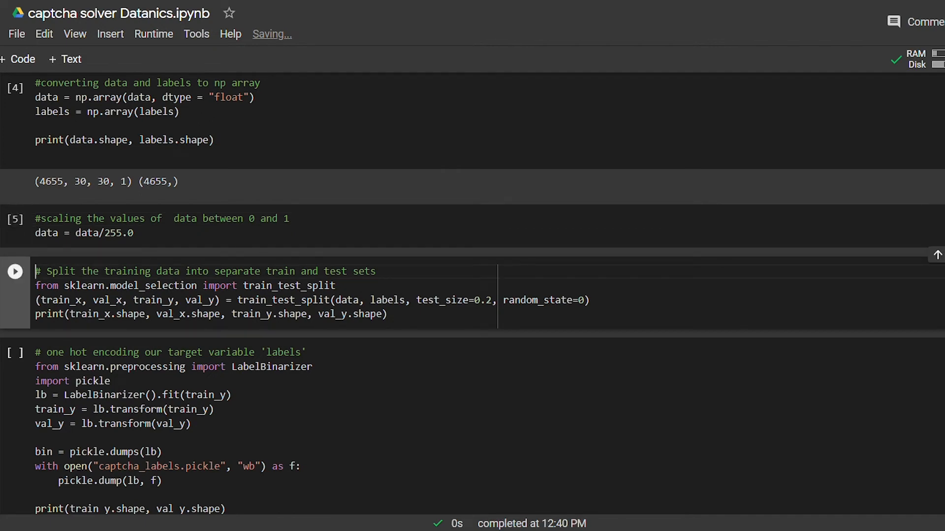
click(14, 271)
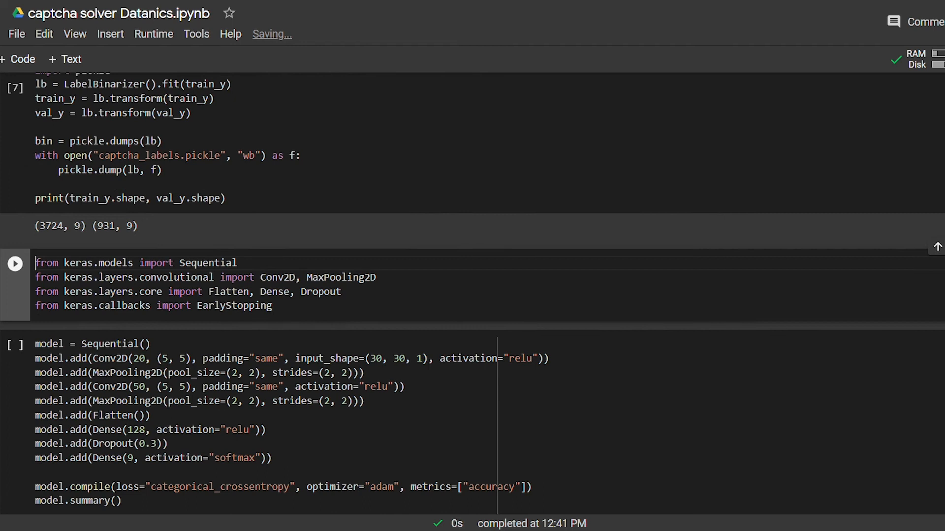
scroll(down, 3)
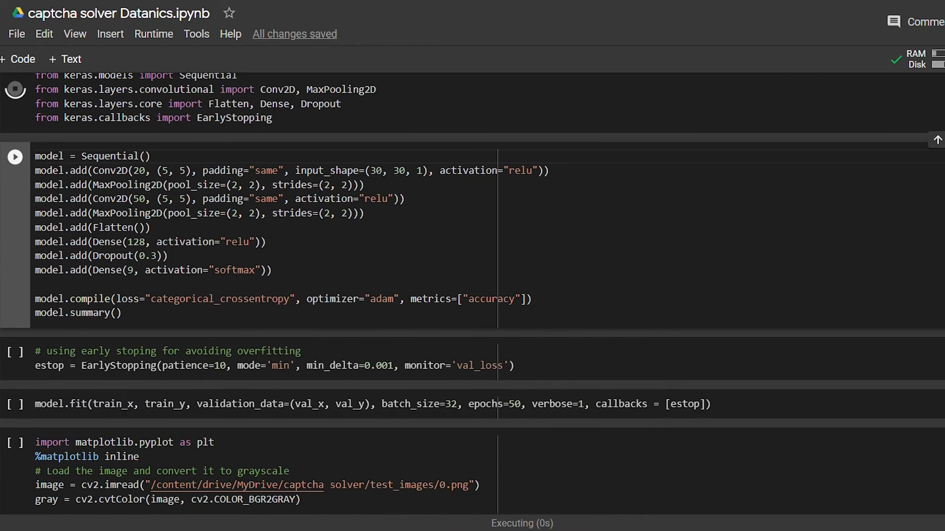
click(15, 351)
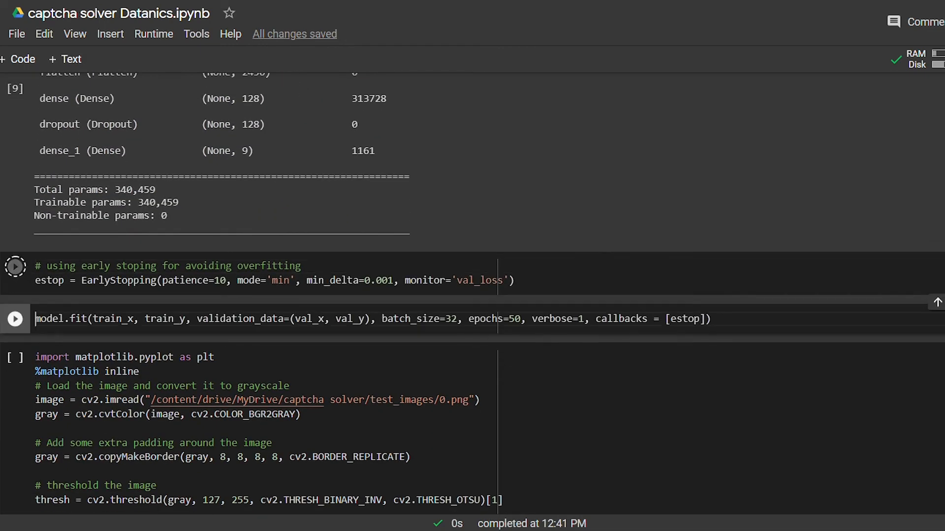
click(16, 319)
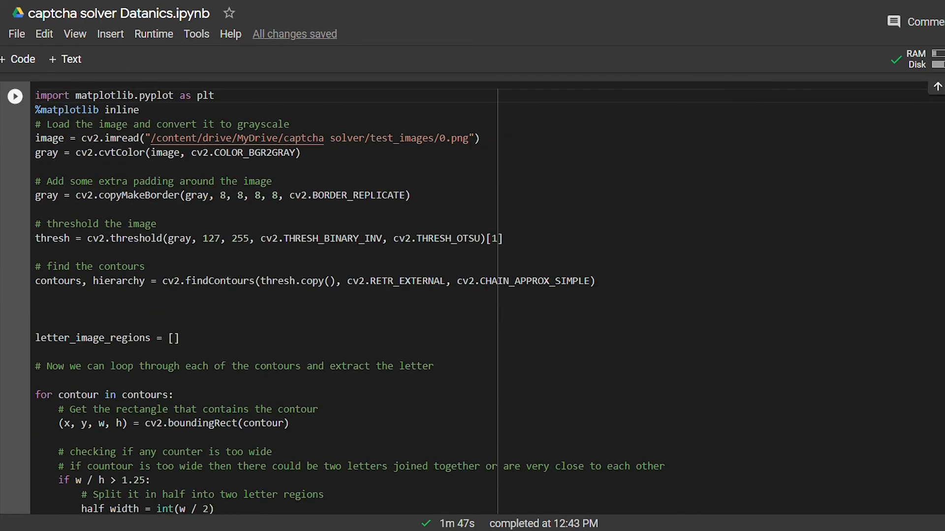
Step: Run the prediction cell and scroll through test captchas showing boxed digits with green predictions
click(38, 95)
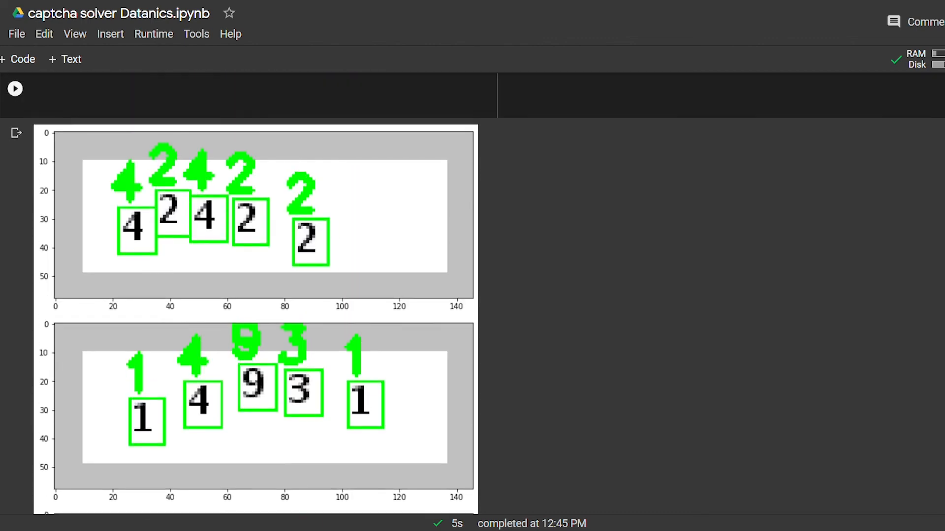
scroll(down, 3)
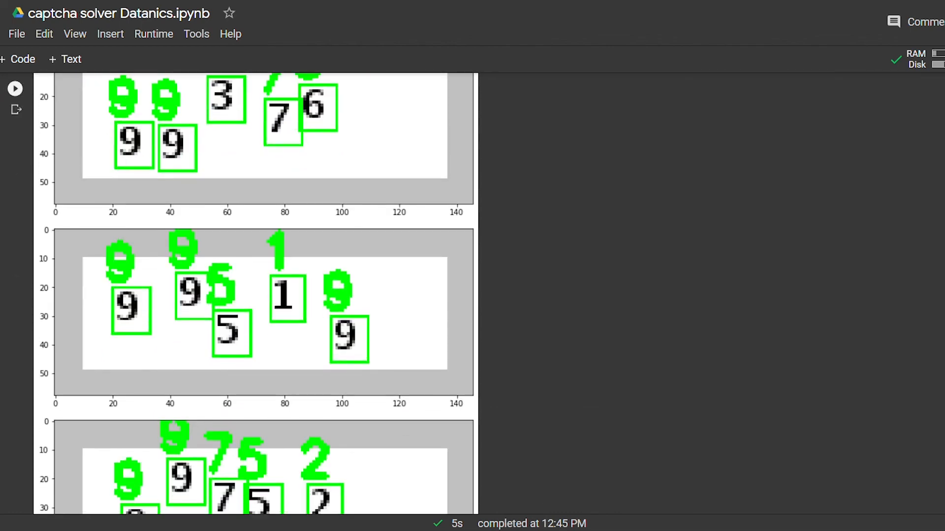
scroll(down, 3)
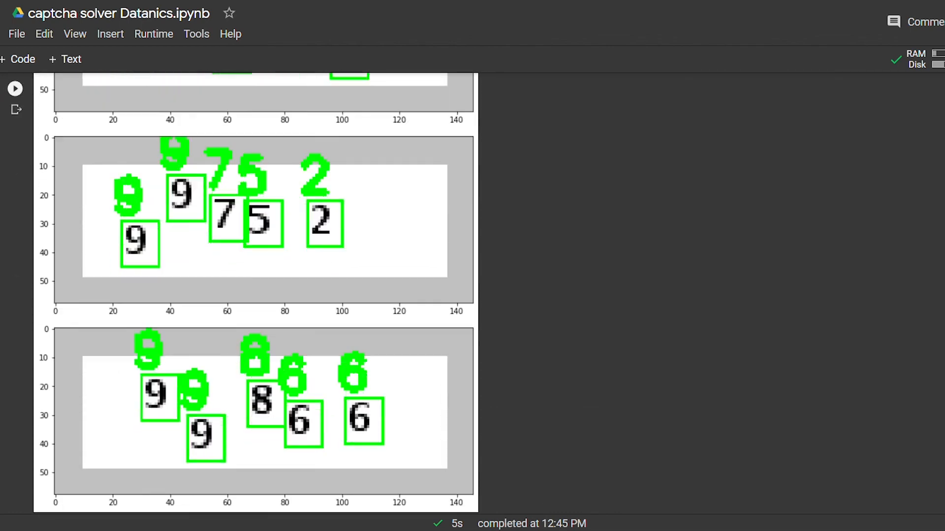
scroll(down, 3)
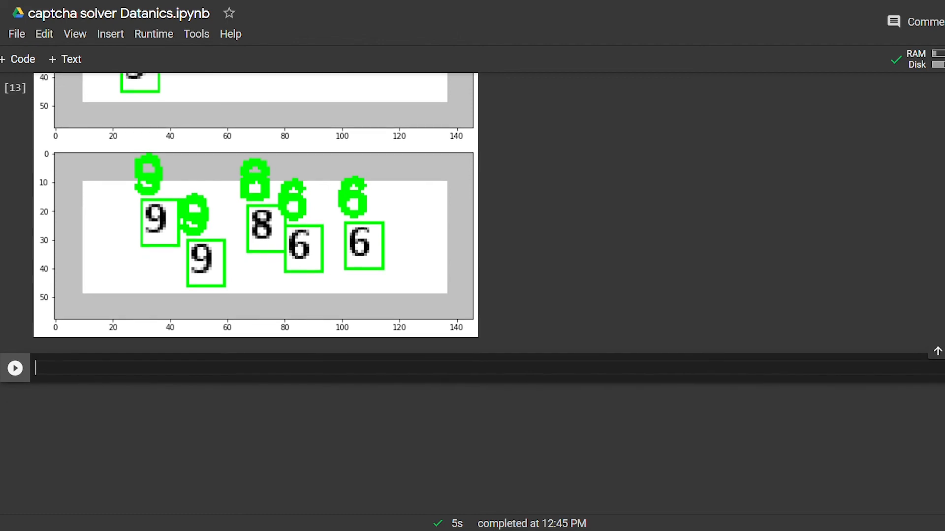